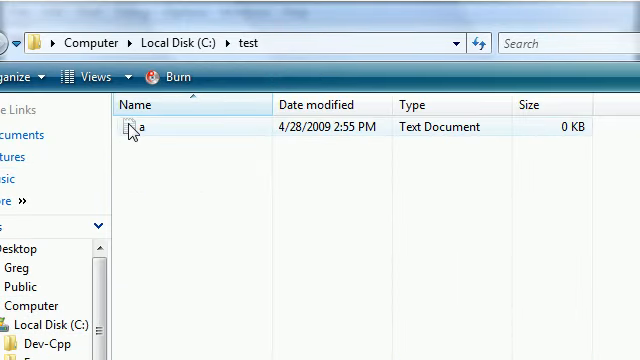
mouse_move(140, 130)
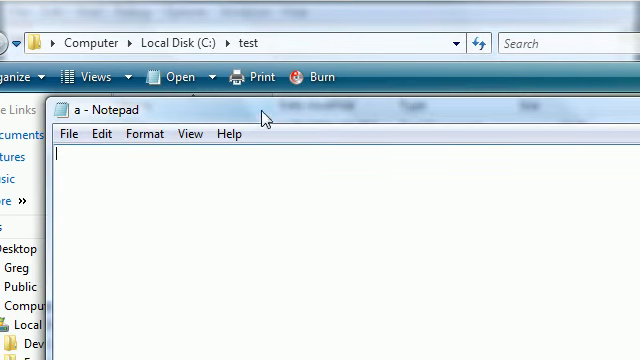
mouse_move(243, 203)
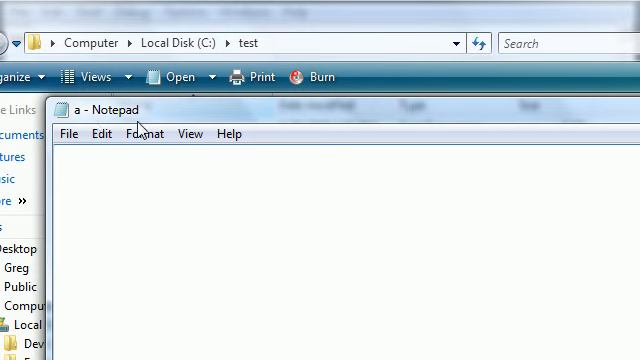
mouse_move(140, 133)
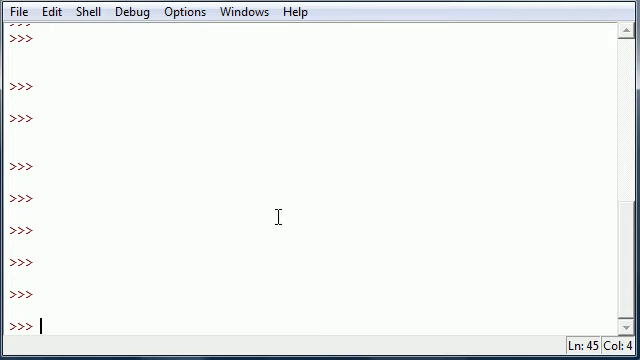
mouse_move(78, 330)
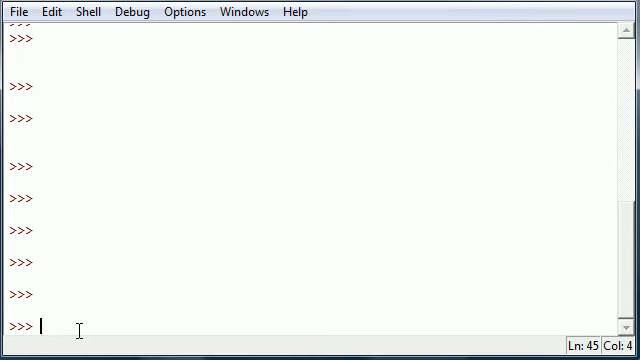
type("fo")
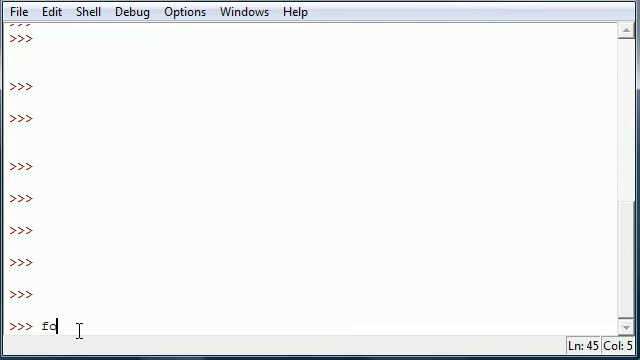
- Run fob=open('c:/test/a.txt','w'), correcting the mode letter to 'w' before executing
type("b=")
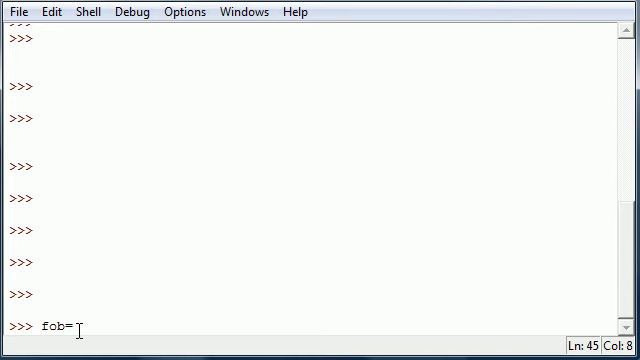
type("open(")
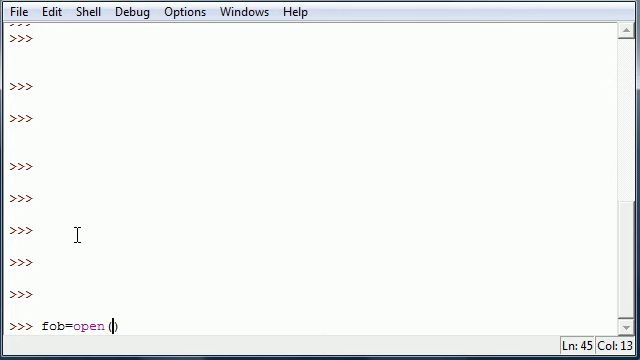
type("''")
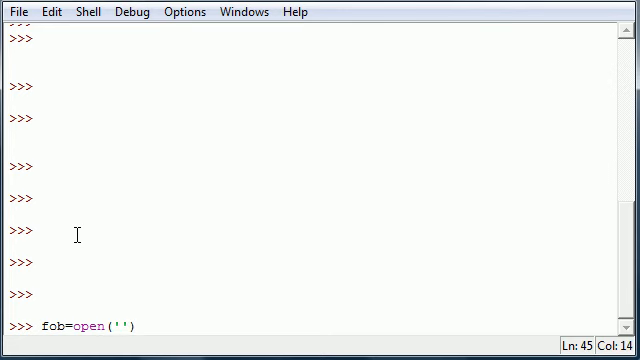
type("c")
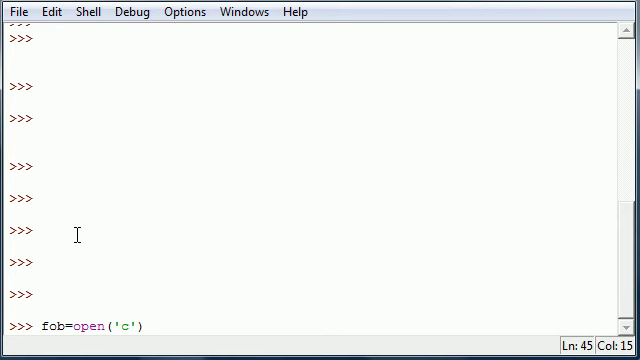
type(":/")
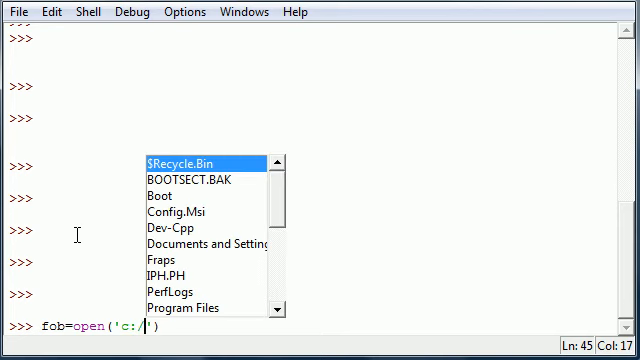
type("test/")
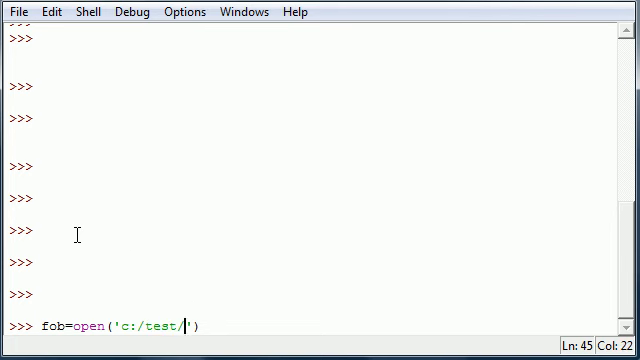
type("a.txt")
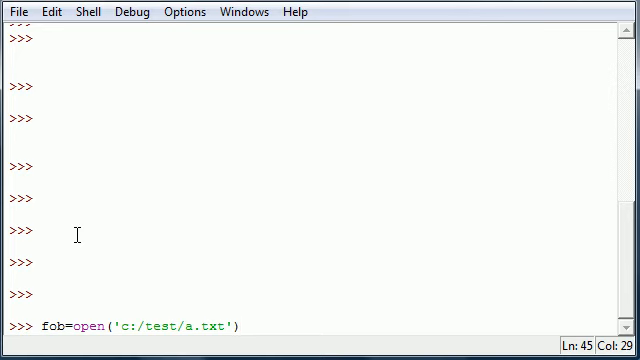
key("Backspace")
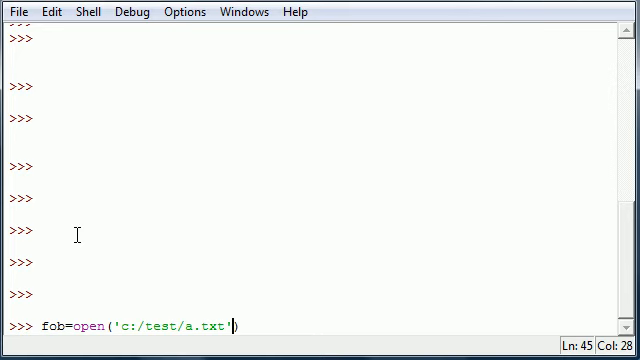
type(",''")
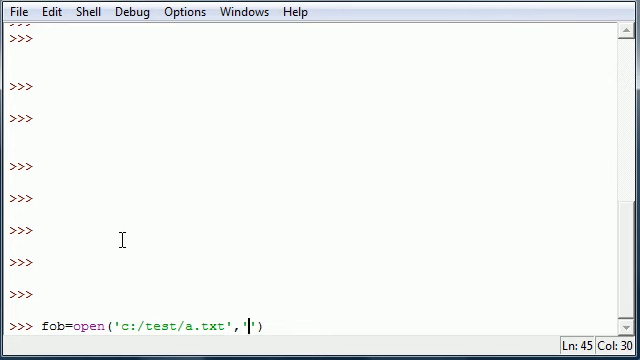
mouse_move(255, 277)
type("w")
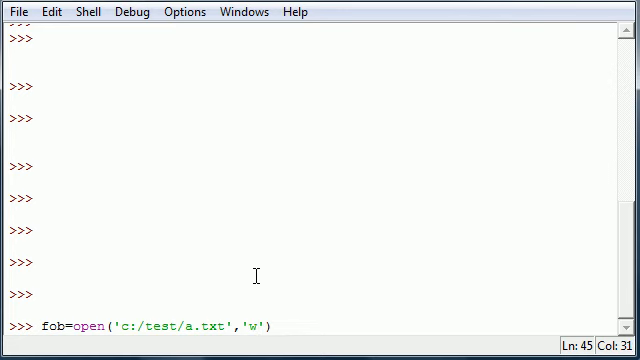
key("Backspace")
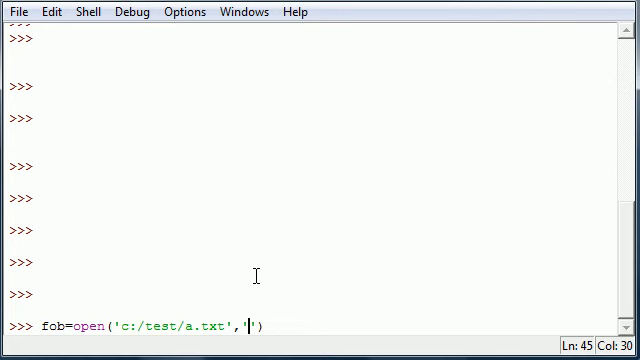
type("r")
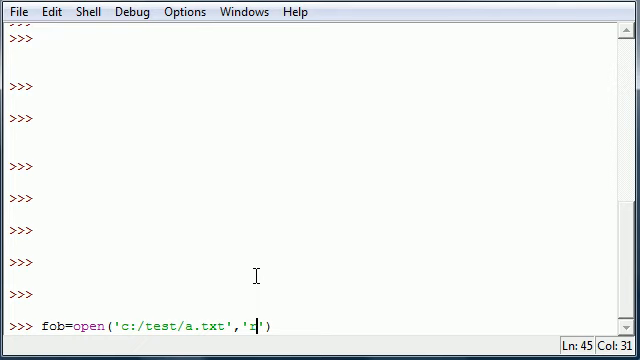
type("w")
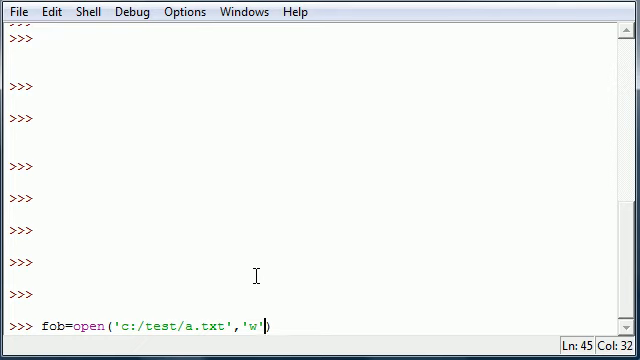
key("enter")
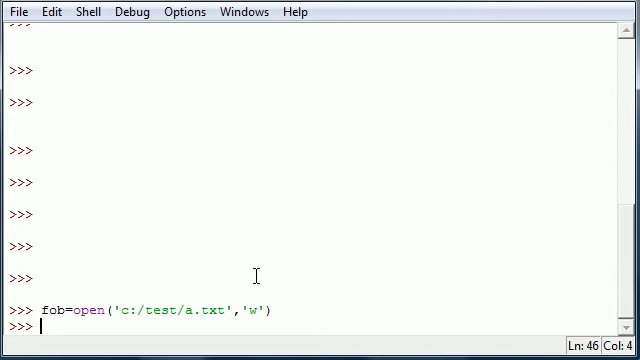
- Write the text 'hey now borwn cow' to the file with fob.write
type("fo")
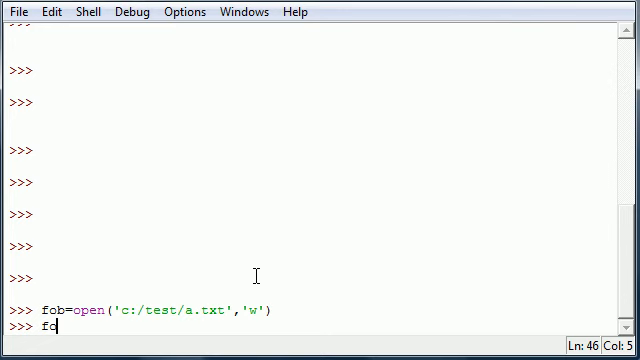
type("ob.")
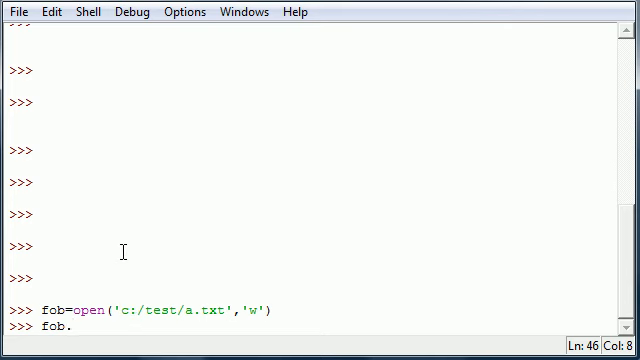
type("write")
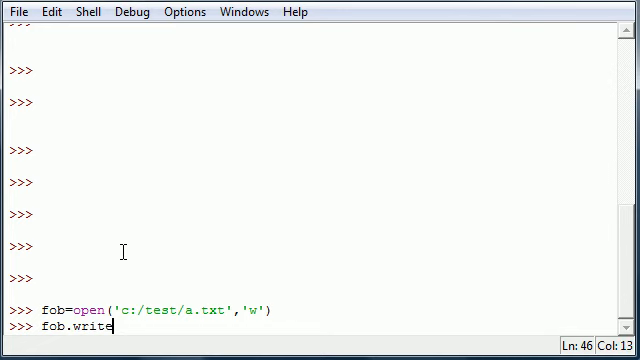
type("(")
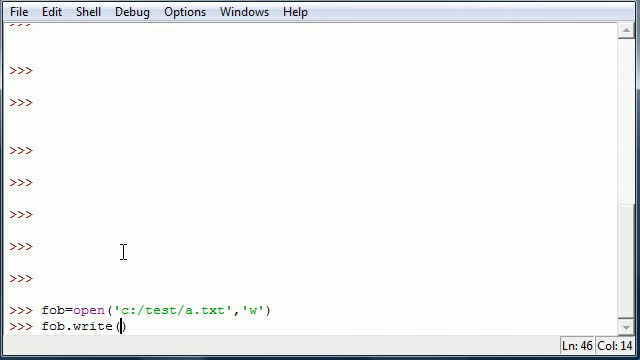
type("''")
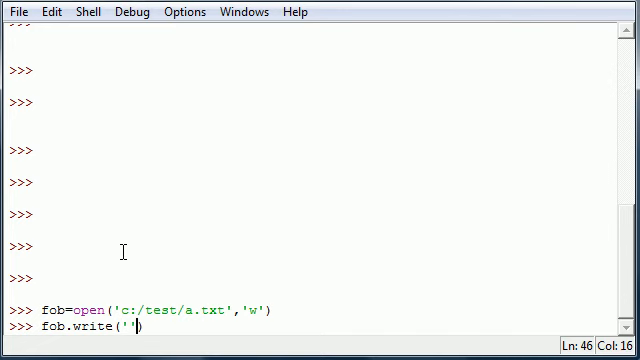
type("hey")
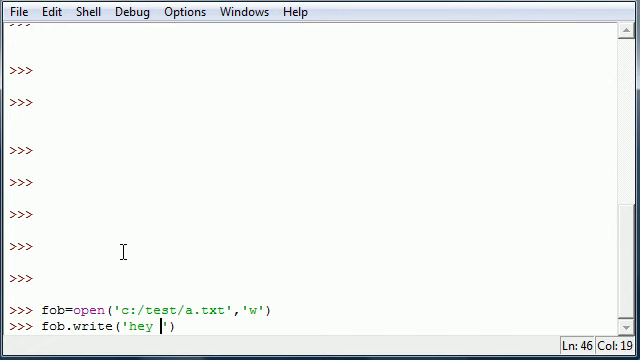
type("now borwn")
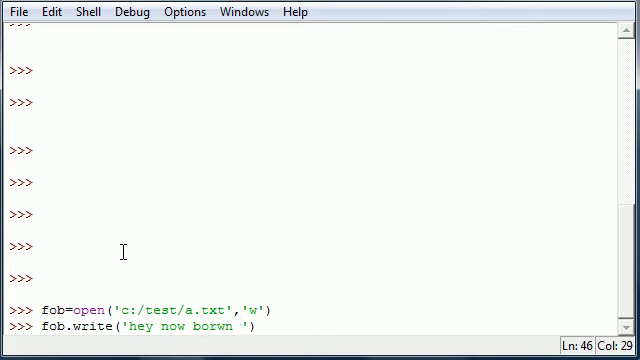
type("cow")
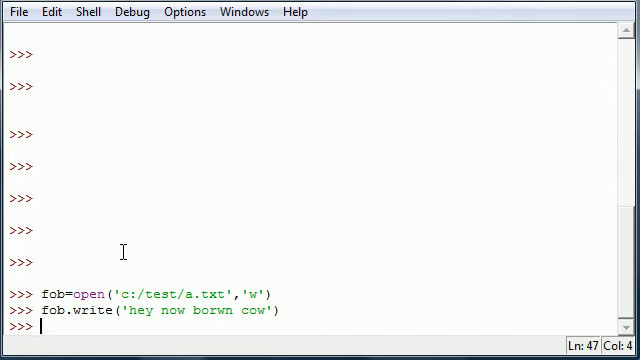
- Run fob.close() so the written text is saved to a.txt
type("f.close")
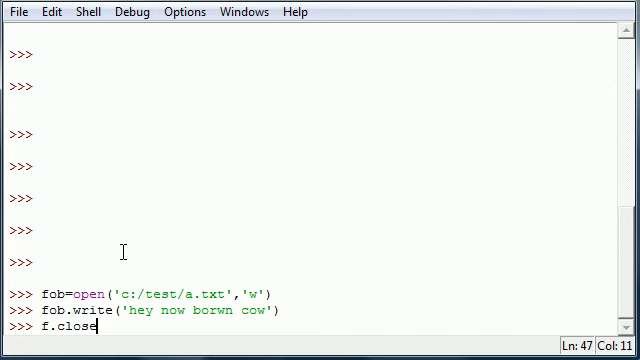
type("()")
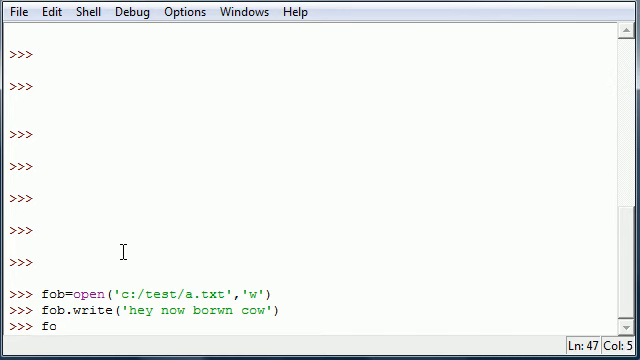
type("b.close")
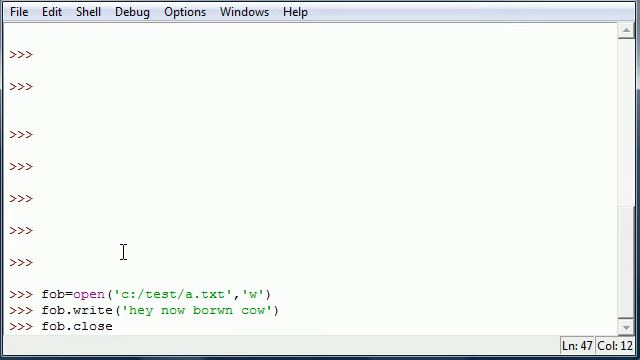
type("()")
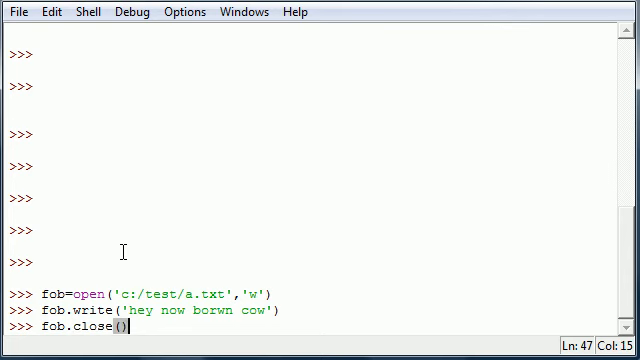
key("enter")
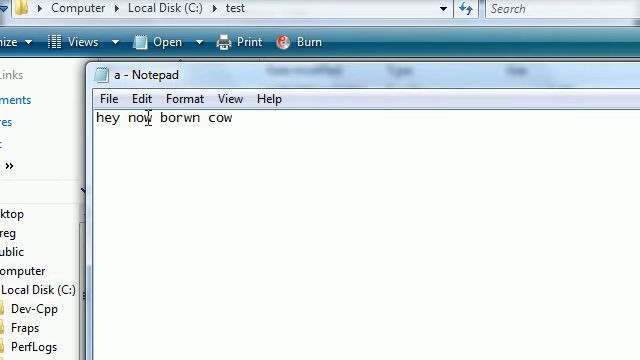
double_click(178, 119)
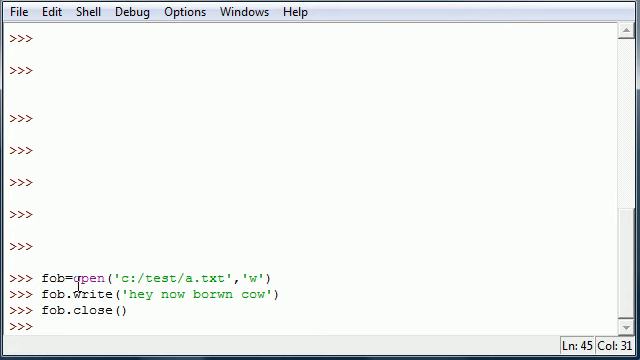
- Start fob=open() at the prompt, retyping the mistyped open call
left_click(258, 277)
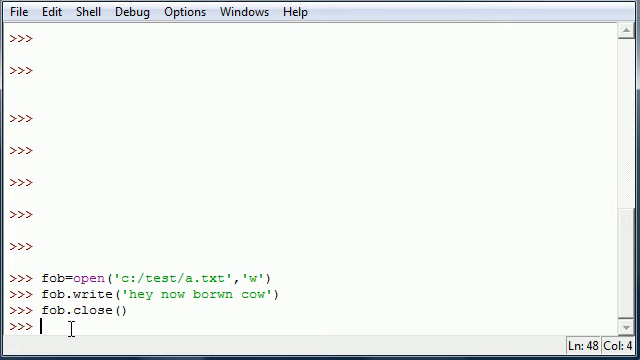
type("fob=")
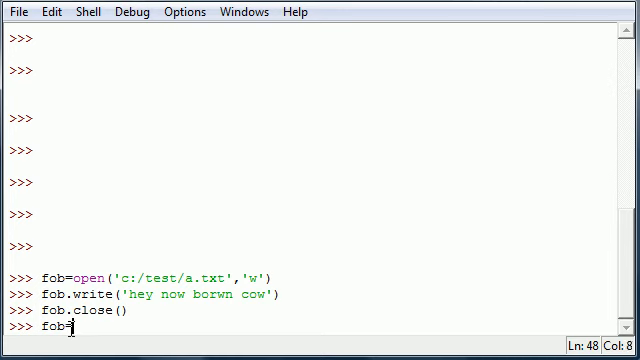
type("()")
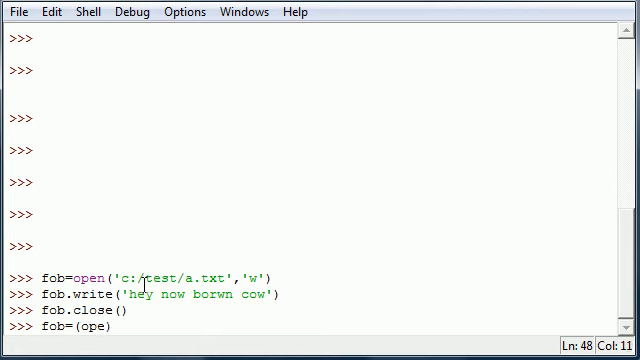
type("n)")
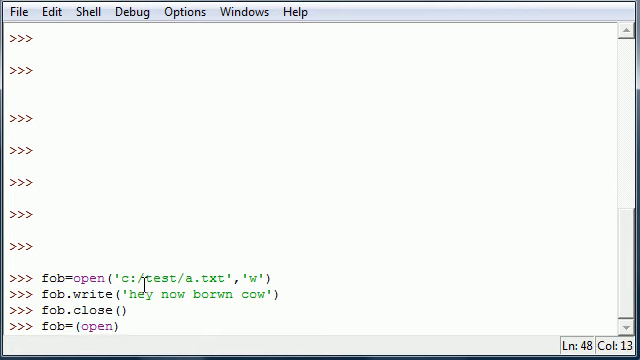
type("()")
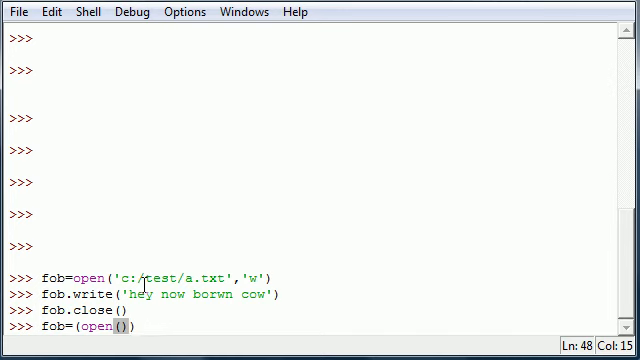
key("BackSpace")
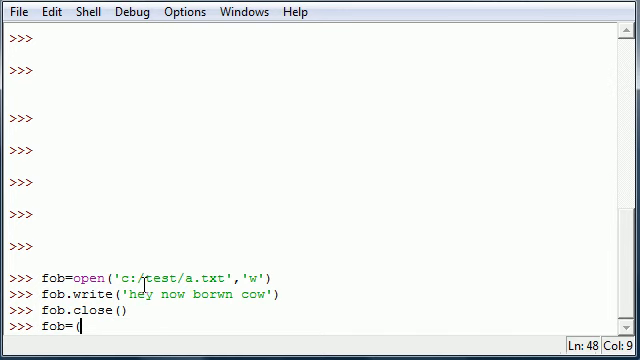
type("open()")
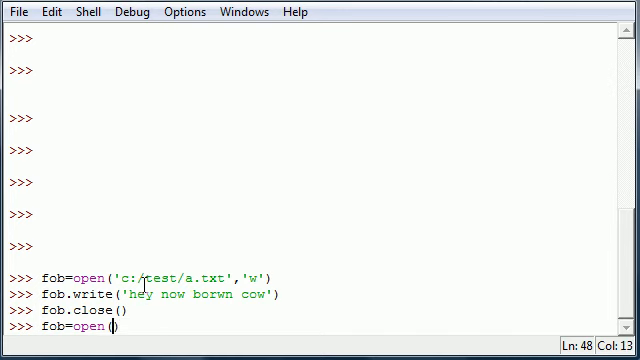
- Fill in the path 'c:/test/a.txt' and read mode 'r' and run the open command
type("'c'")
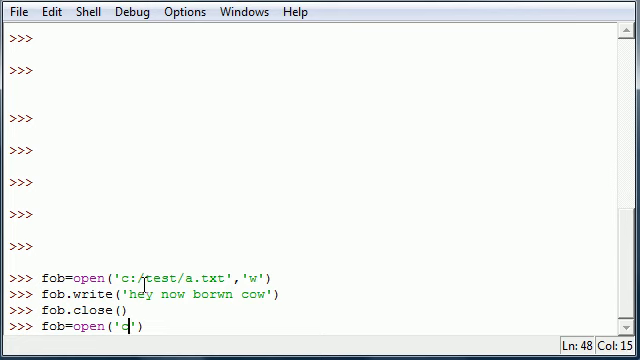
type(":/test")
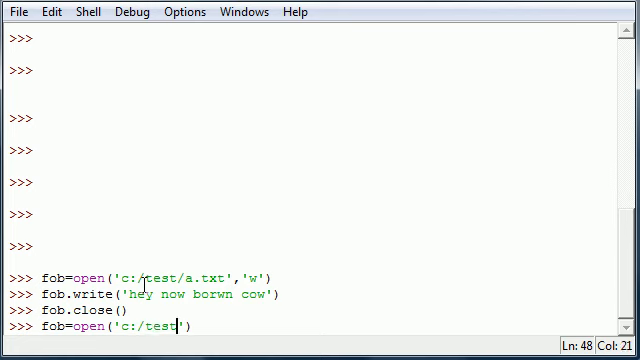
type("/a.yt")
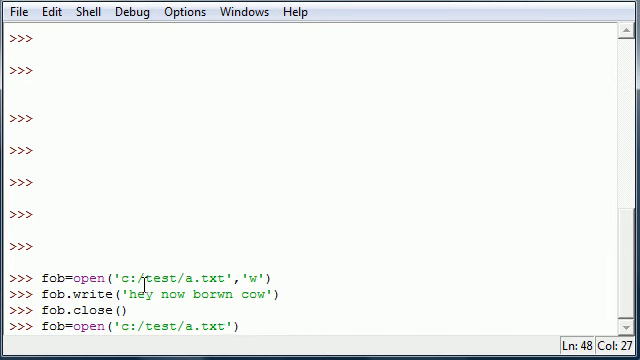
type(",'r")
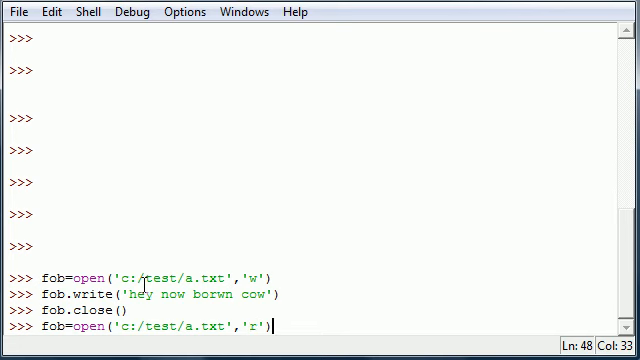
type("f")
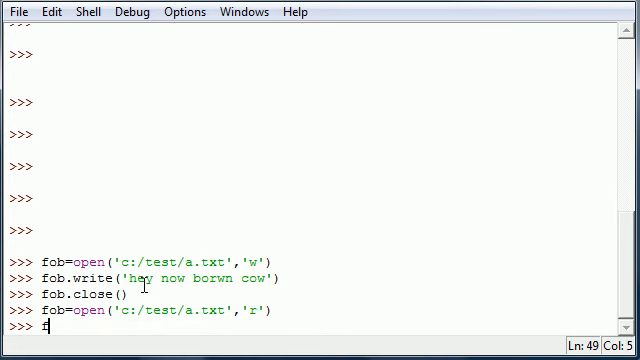
- Run fob.read(3), returning the first three characters 'hey'
type("ob")
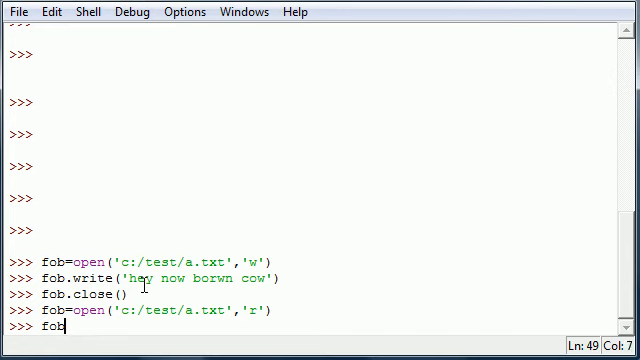
type(".re")
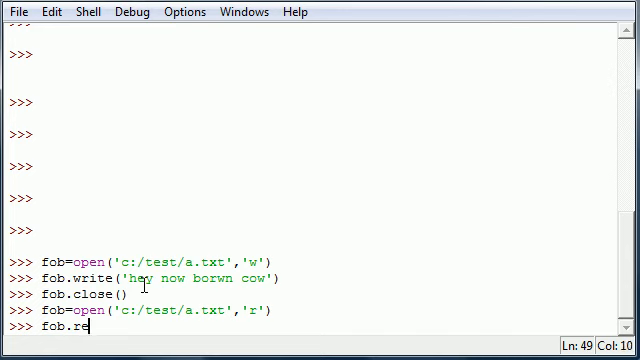
type("ad")
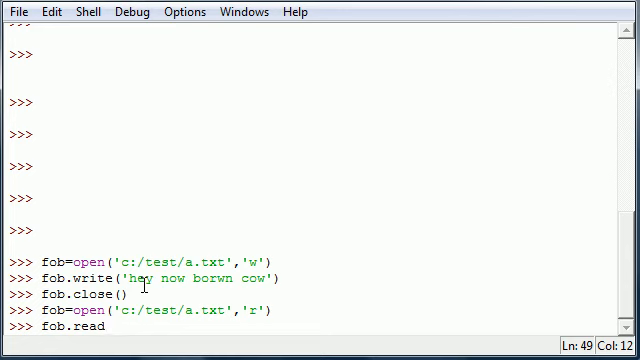
type("()")
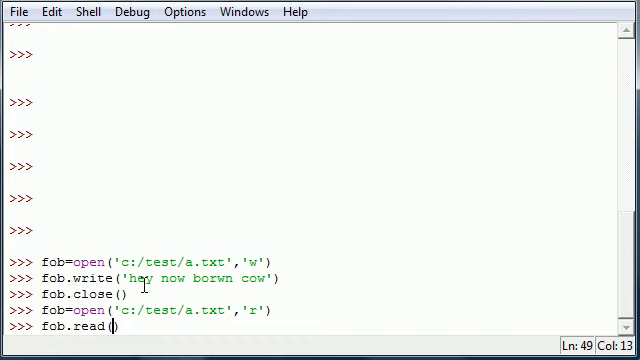
type("3")
type("fob")
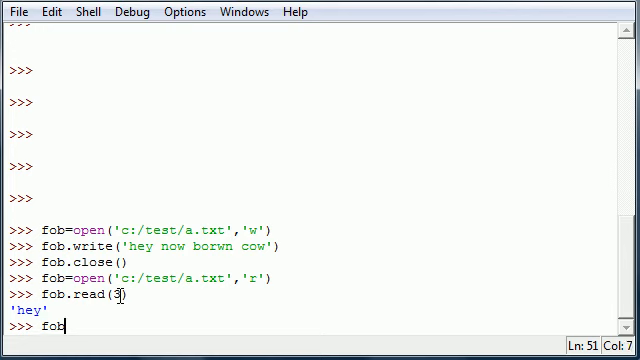
- Run fob.read() returning ' now borwn cow', then enter fob.close() at the prompt
type(".read")
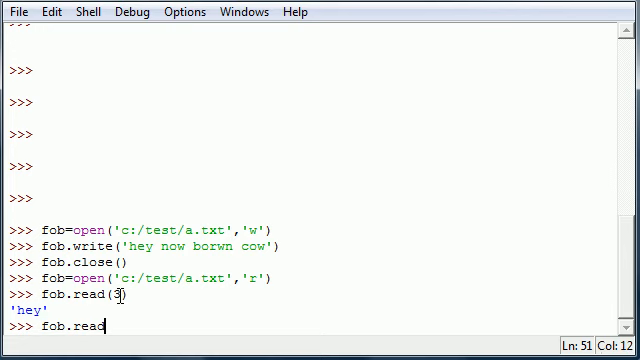
type("()")
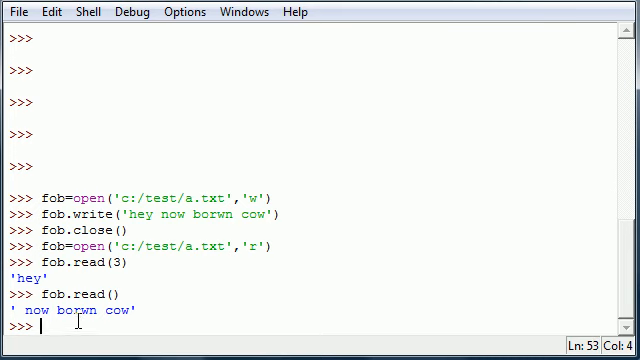
type("fob.close")
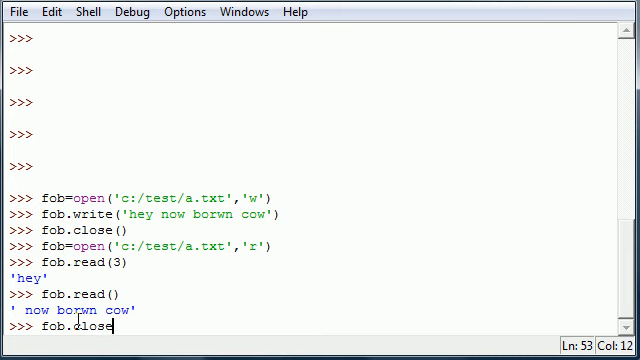
type("()")
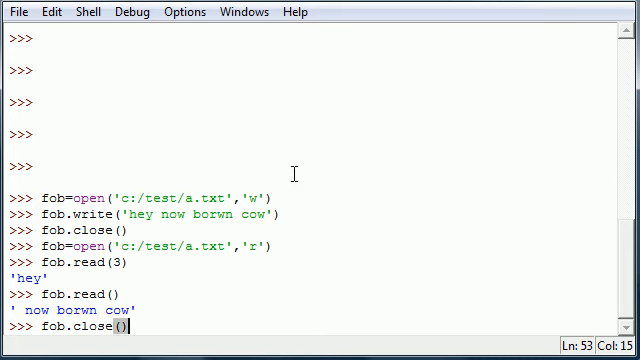